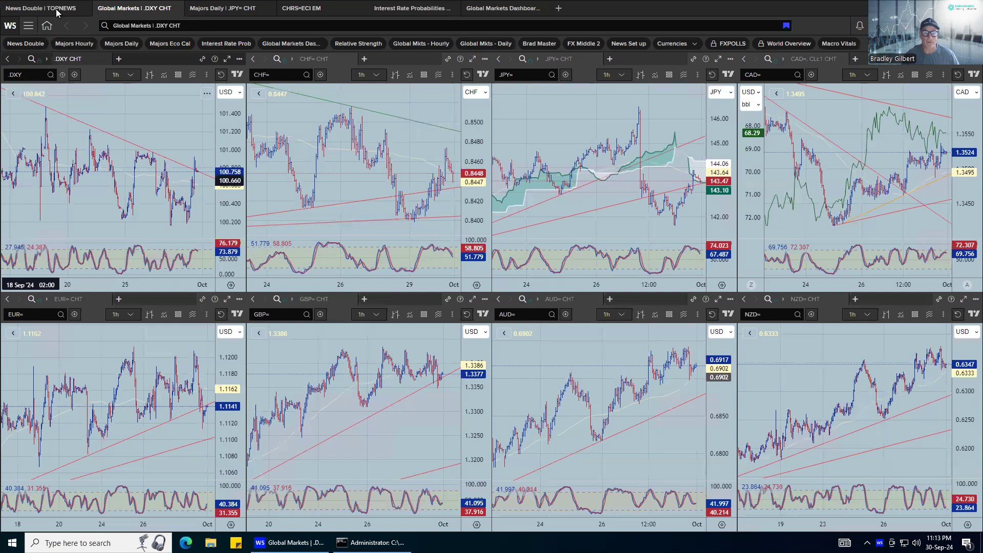
# Read the S&P 500/Powell top news story, then view central bank interest rate probabilities.
pyautogui.click(42, 8)
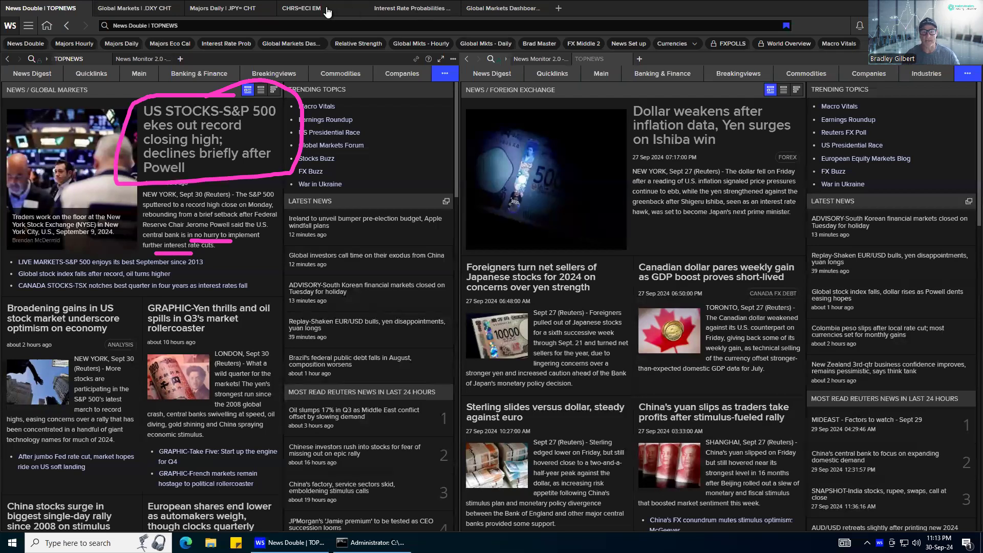
pyautogui.click(413, 8)
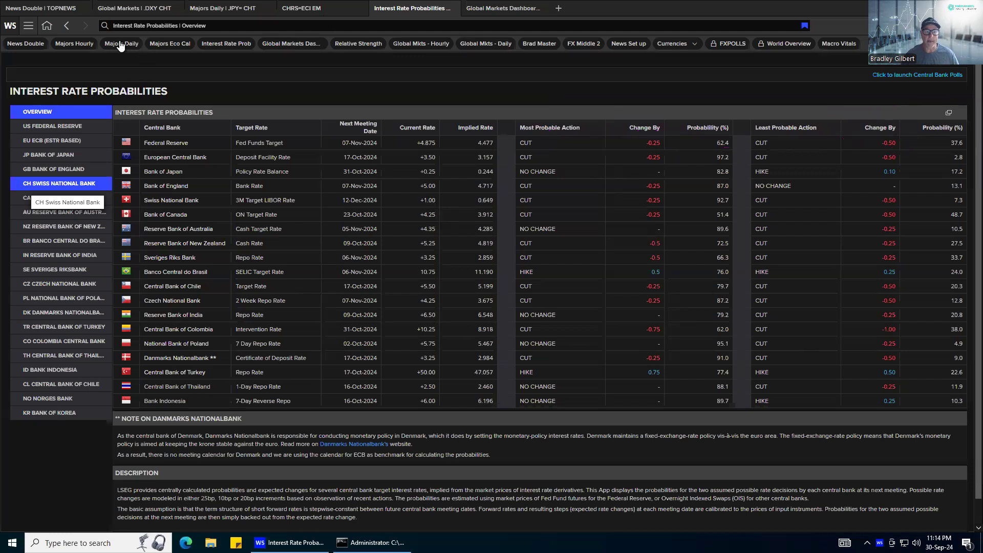
# Show the Global Markets .DXY chart grid of hourly dollar index and currency pairs.
pyautogui.click(131, 8)
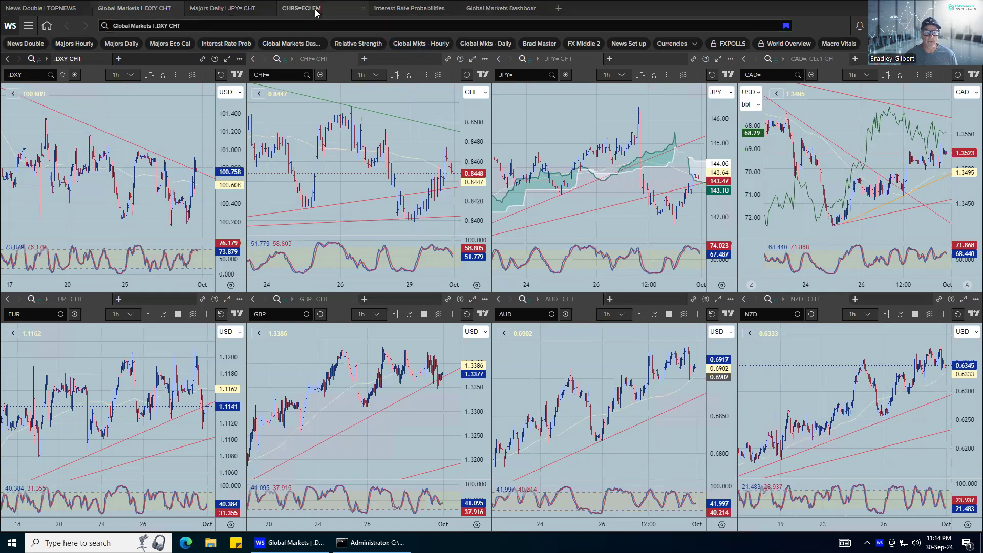
# Bring up Economic Monitor and mark Japan's 23:50 Tankan and jobs releases.
pyautogui.click(301, 8)
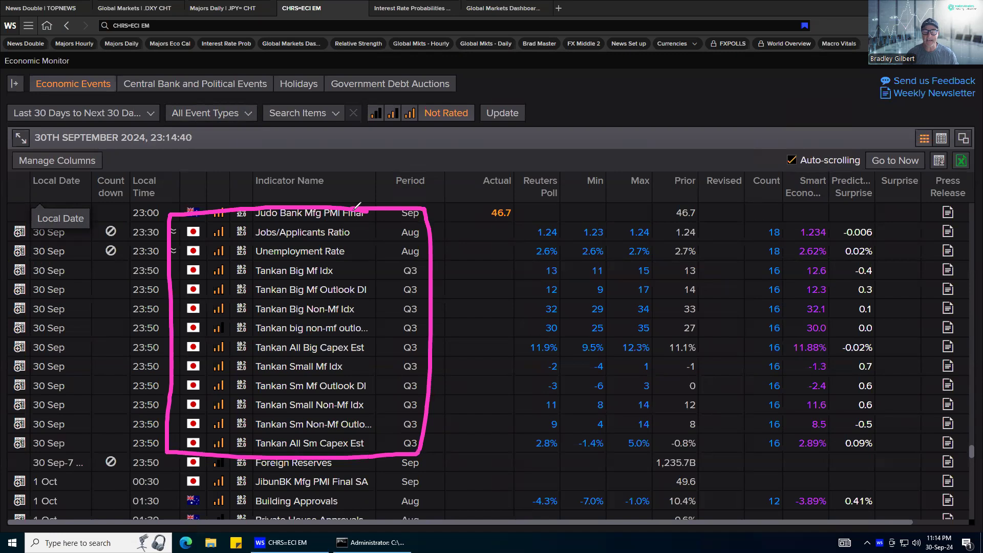
pyautogui.moveTo(489, 241); pyautogui.dragTo(439, 314)
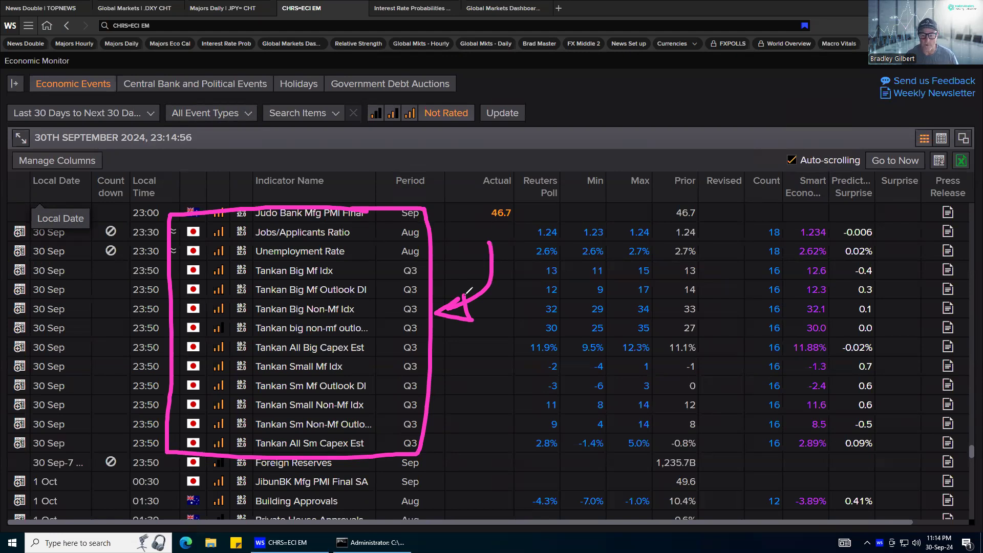
pyautogui.moveTo(7, 341)
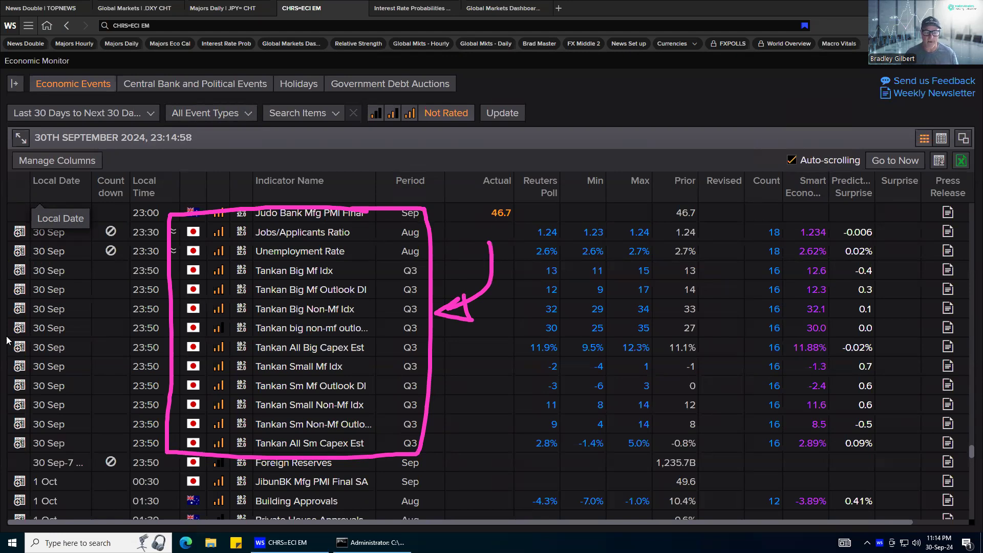
pyautogui.moveTo(19, 132)
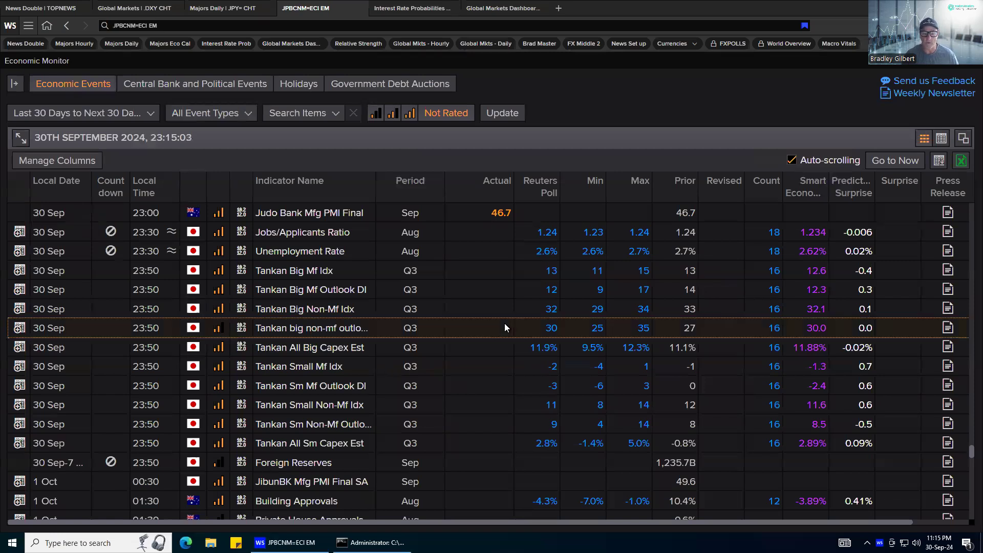
pyautogui.scroll(-3)
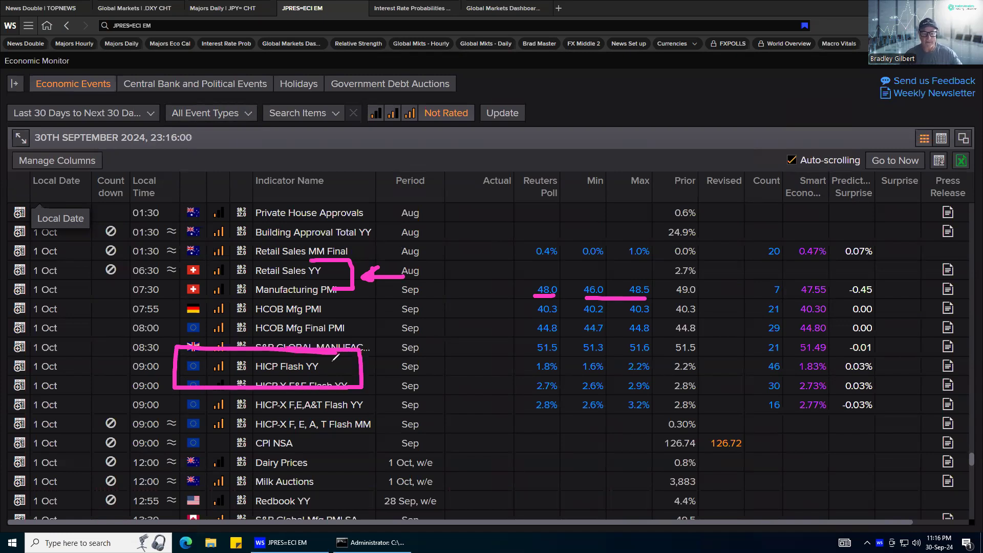
pyautogui.moveTo(568, 351)
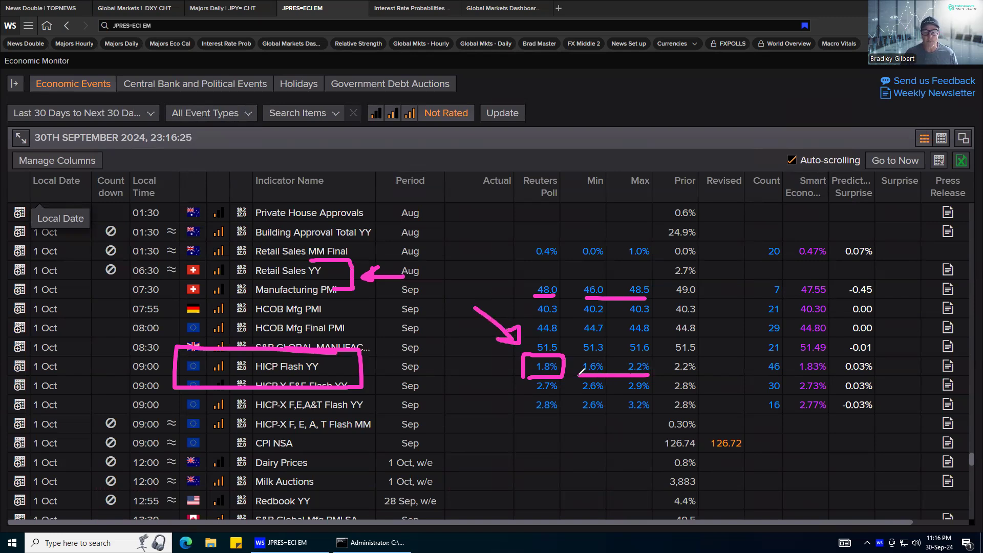
pyautogui.moveTo(25, 384)
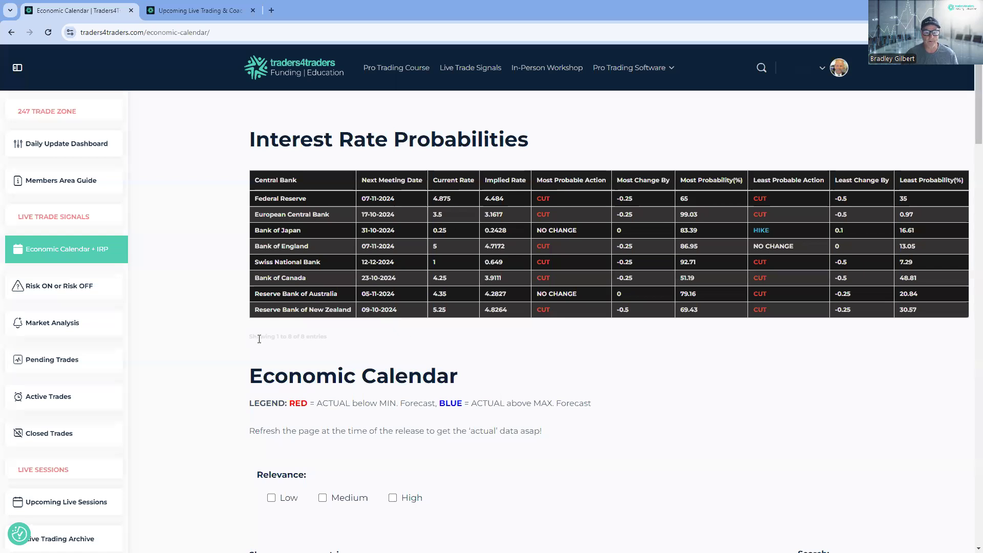
# Scroll the traders4traders calendar to the EUR inflation event and list upcoming live sessions.
pyautogui.scroll(-3)
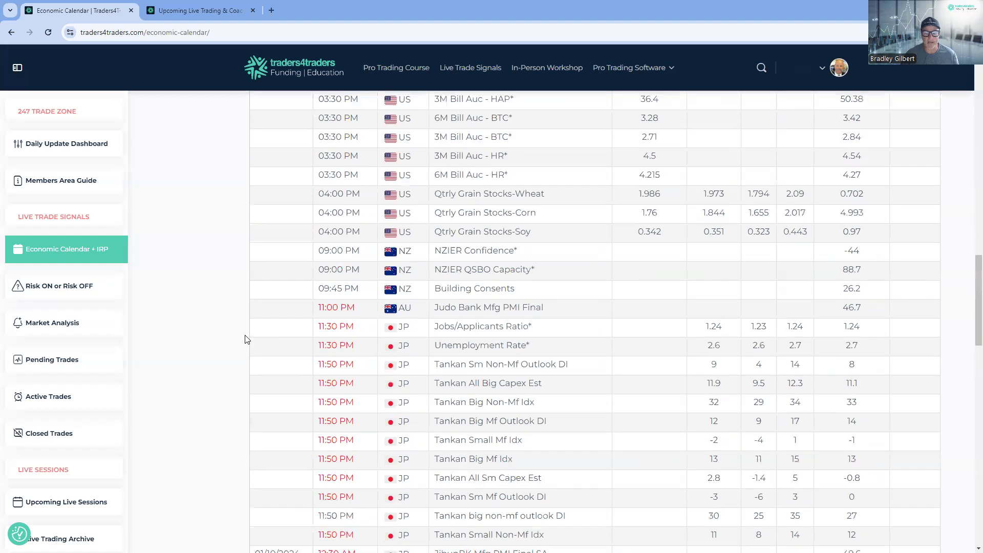
pyautogui.scroll(-3)
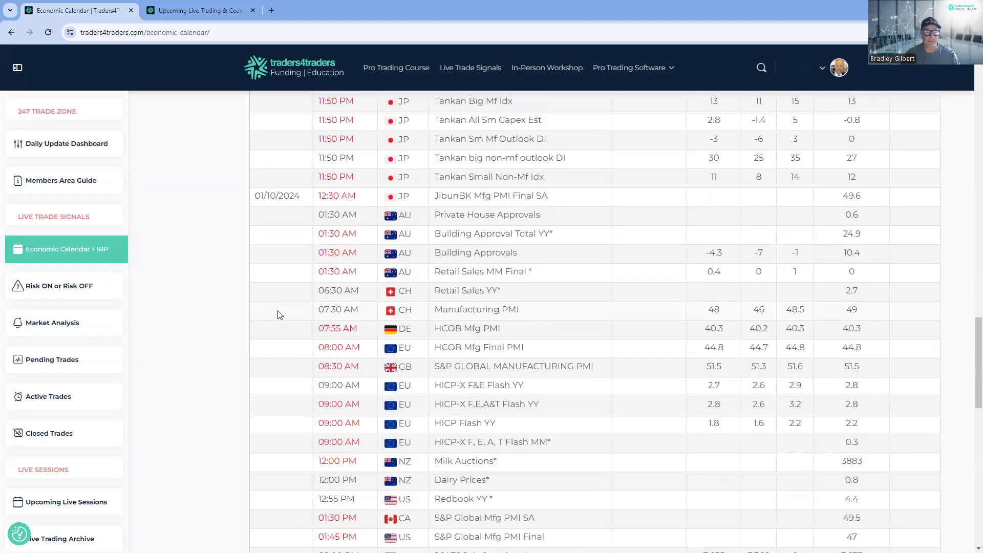
pyautogui.click(199, 10)
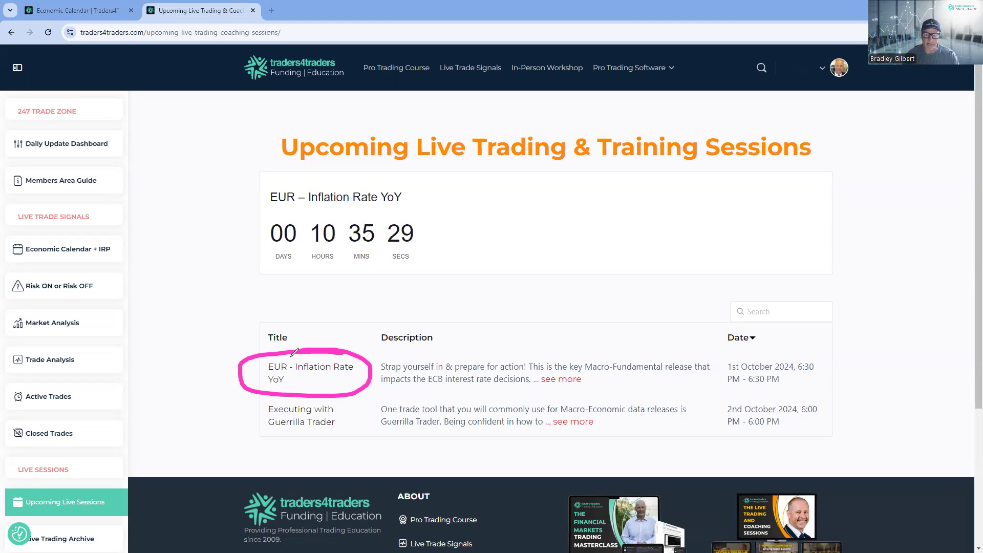
pyautogui.moveTo(173, 367)
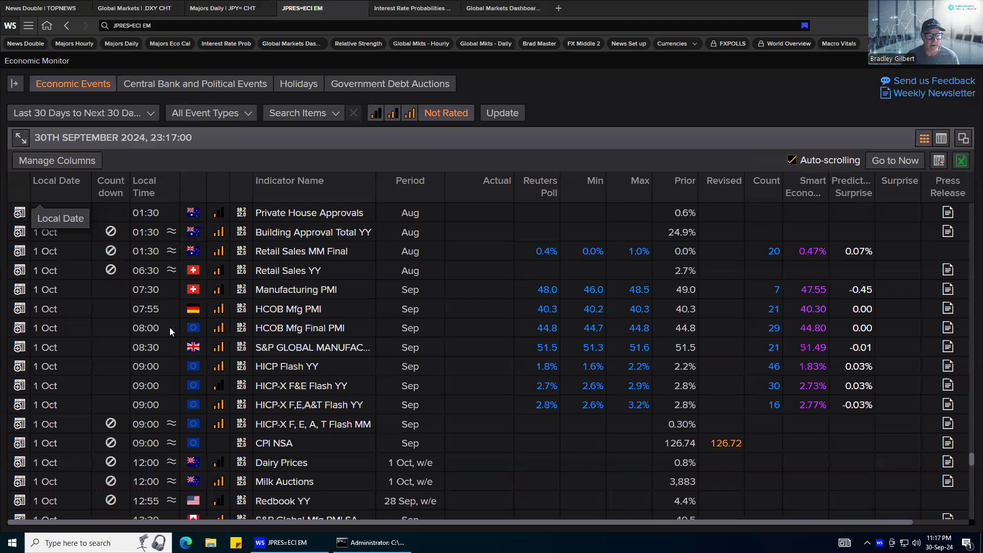
pyautogui.moveTo(17, 188)
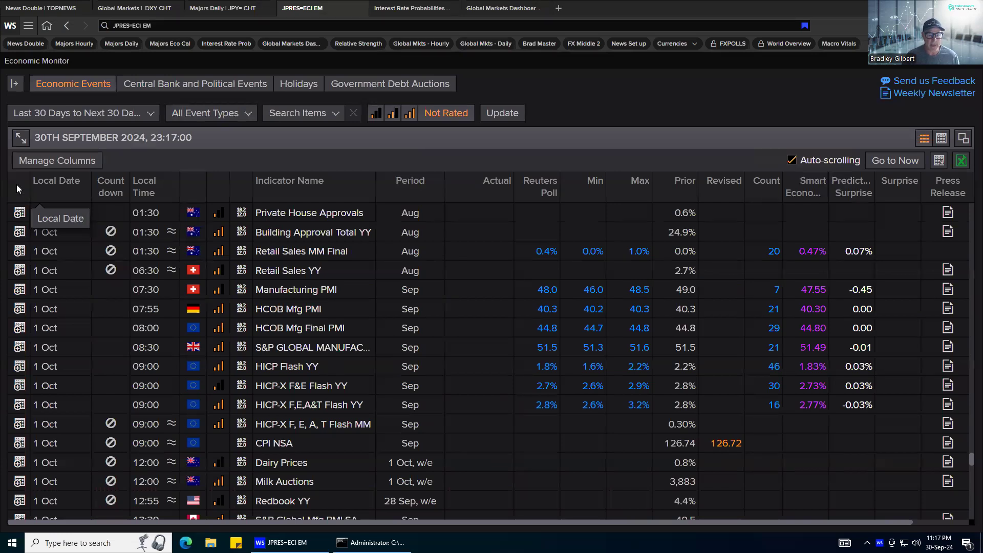